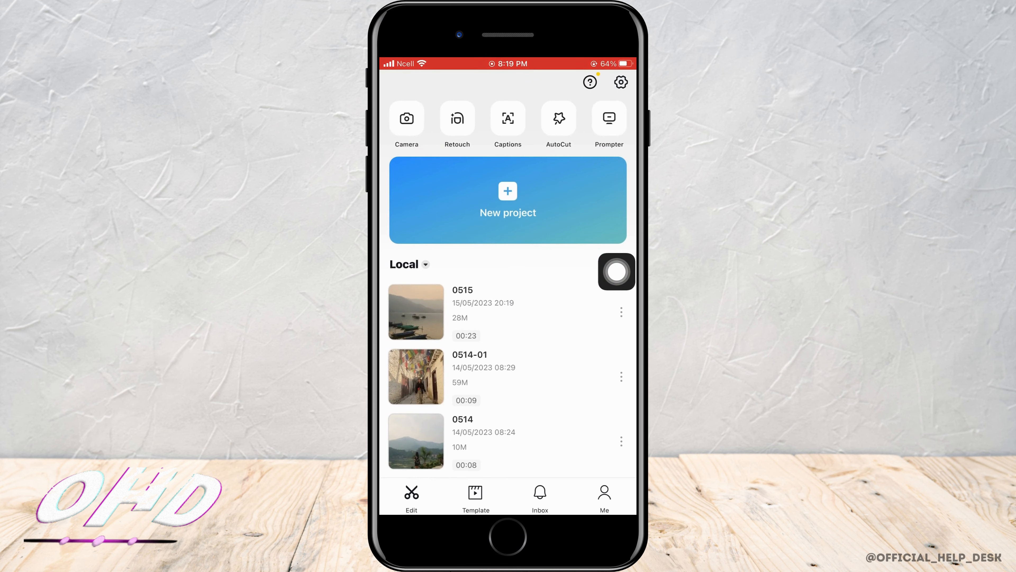
Step: Create a new project and add the 23-second lakeside boat video from the gallery
left_click(415, 312)
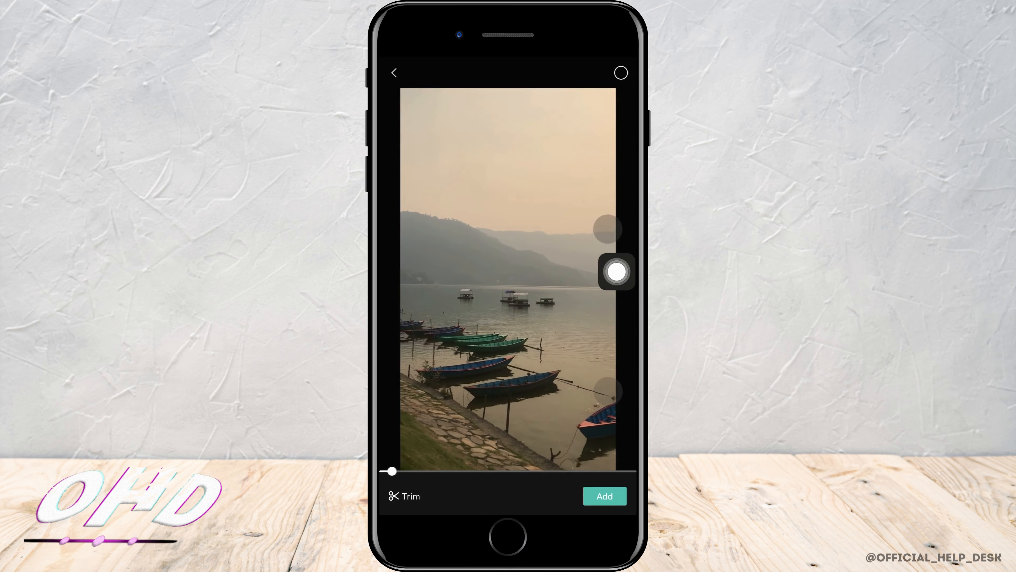
left_click(603, 496)
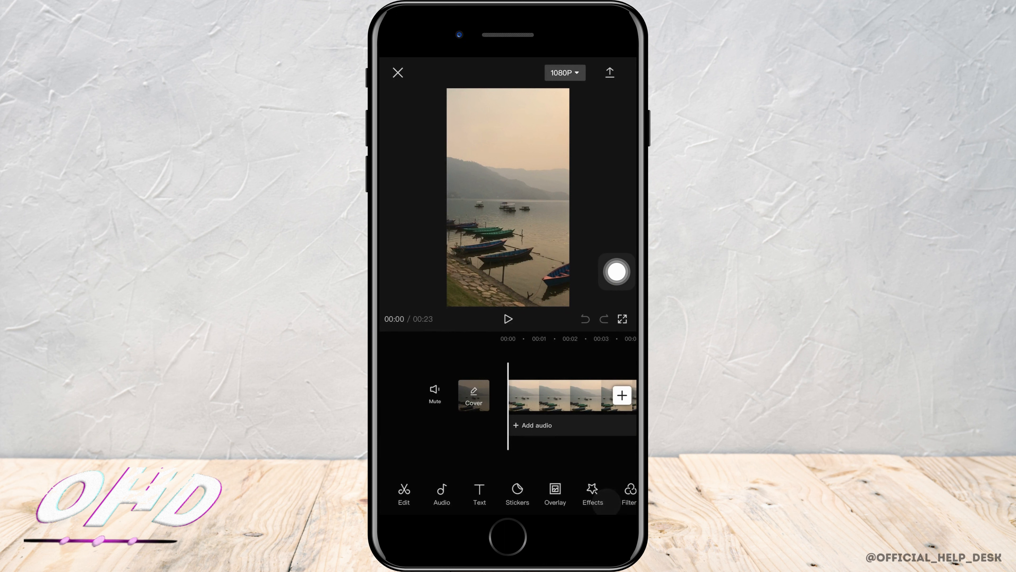
Step: Select the lakeside clip on the timeline and bring up its entrance animation presets
left_click(550, 395)
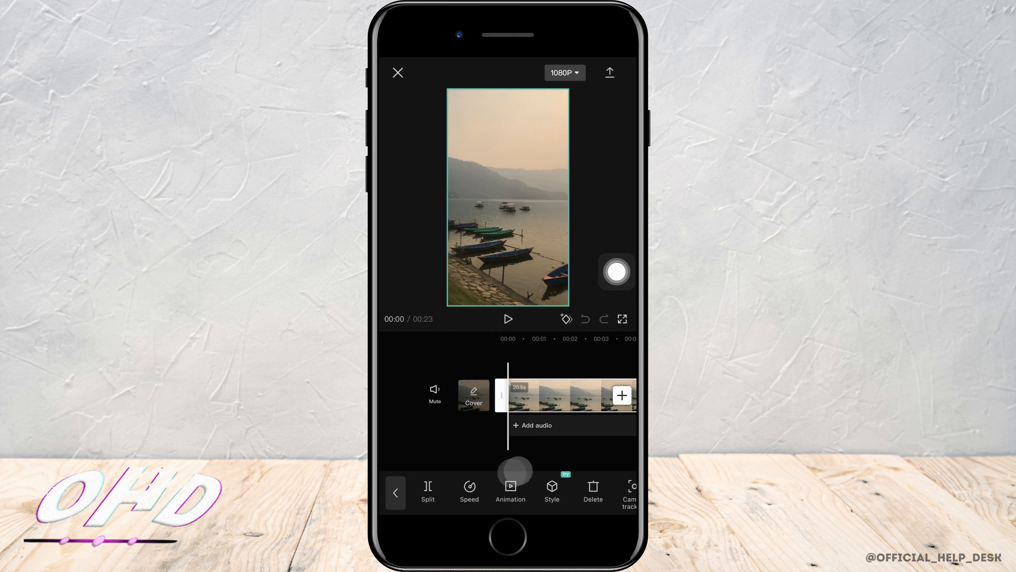
left_click(509, 490)
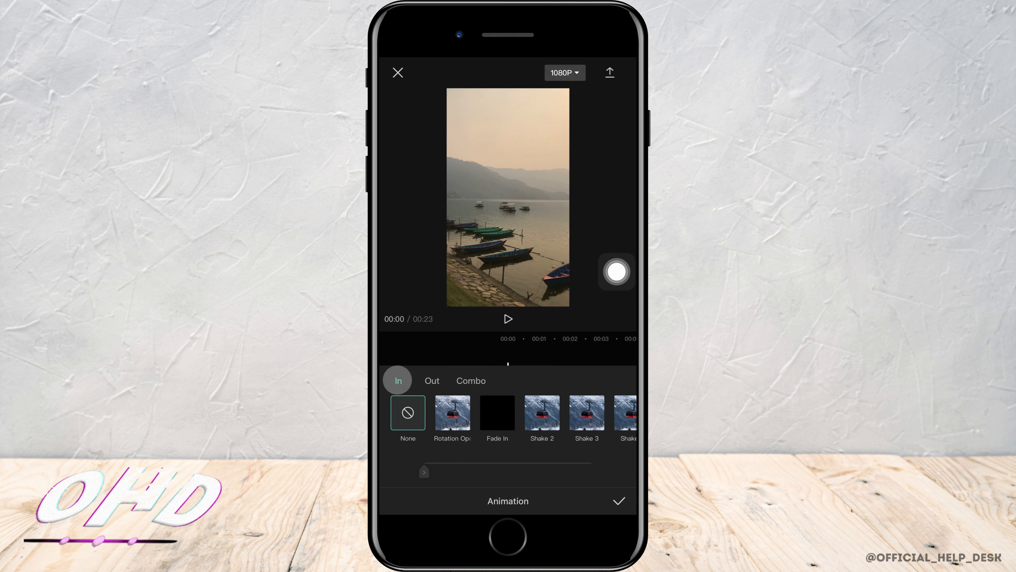
Step: Apply a 2.9-second Fade In to the start of the lakeside clip and confirm it
left_click(497, 413)
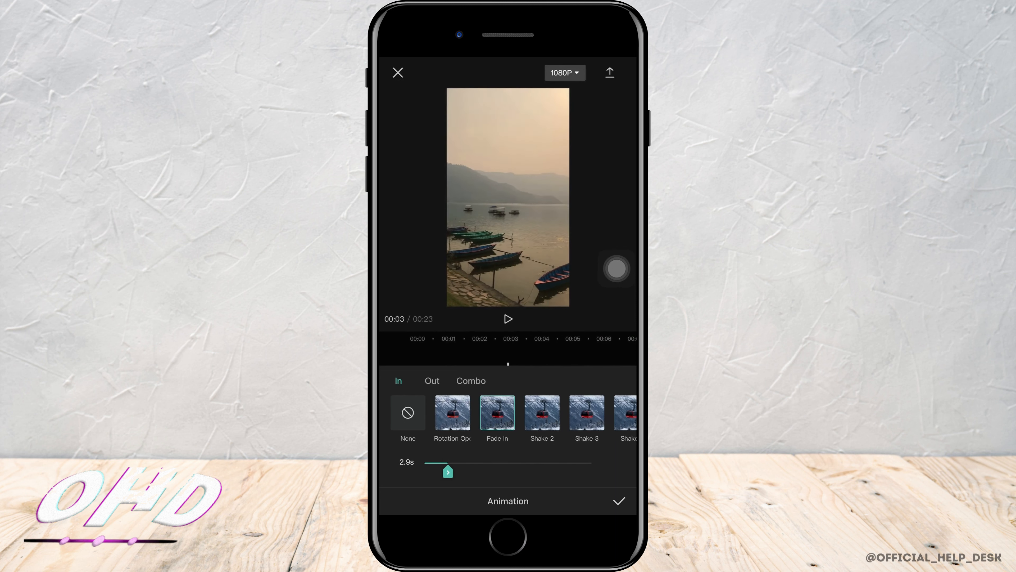
left_click(497, 413)
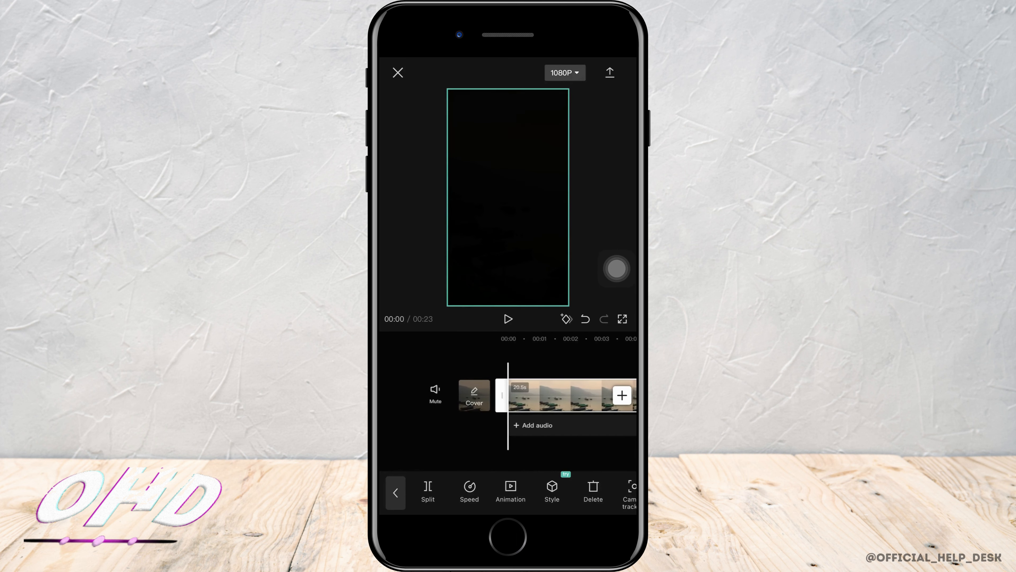
left_click(508, 318)
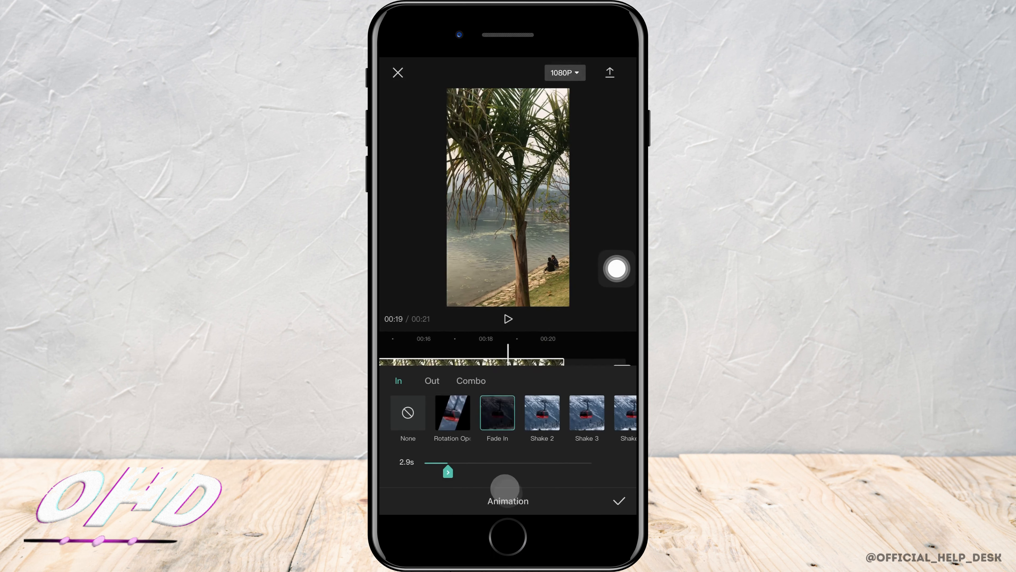
Step: Switch the animation panel to the Out presets for the clip's ending
left_click(431, 380)
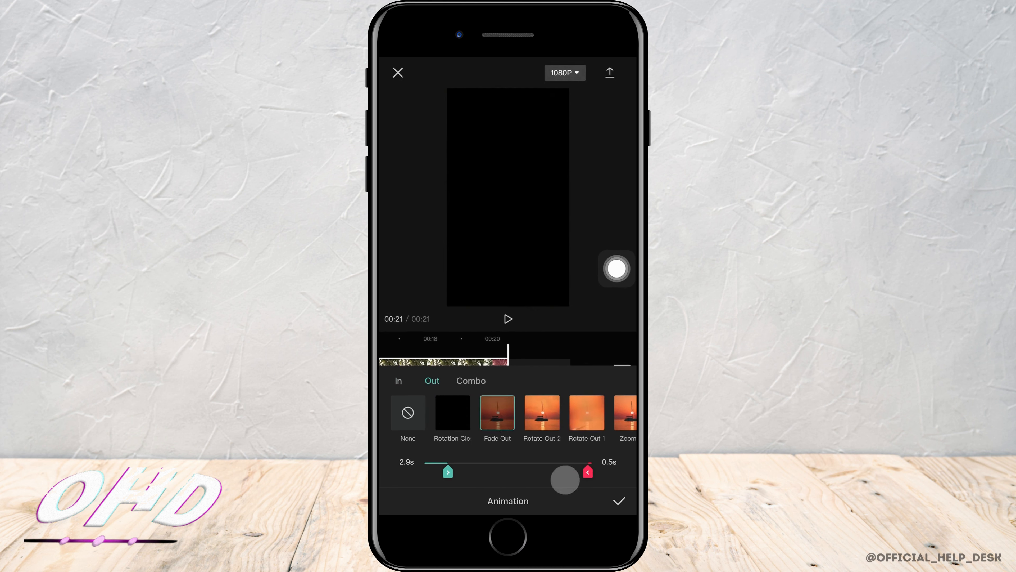
Step: Adjust the Fade Out duration slider and review the clip with both fades applied
left_click_drag(565, 480, 573, 477)
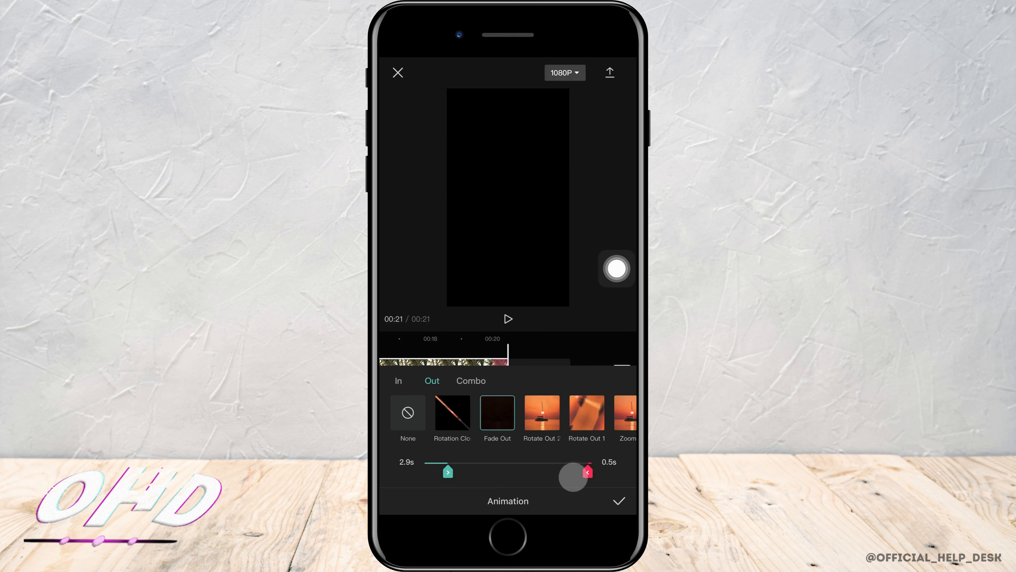
left_click_drag(573, 476, 557, 472)
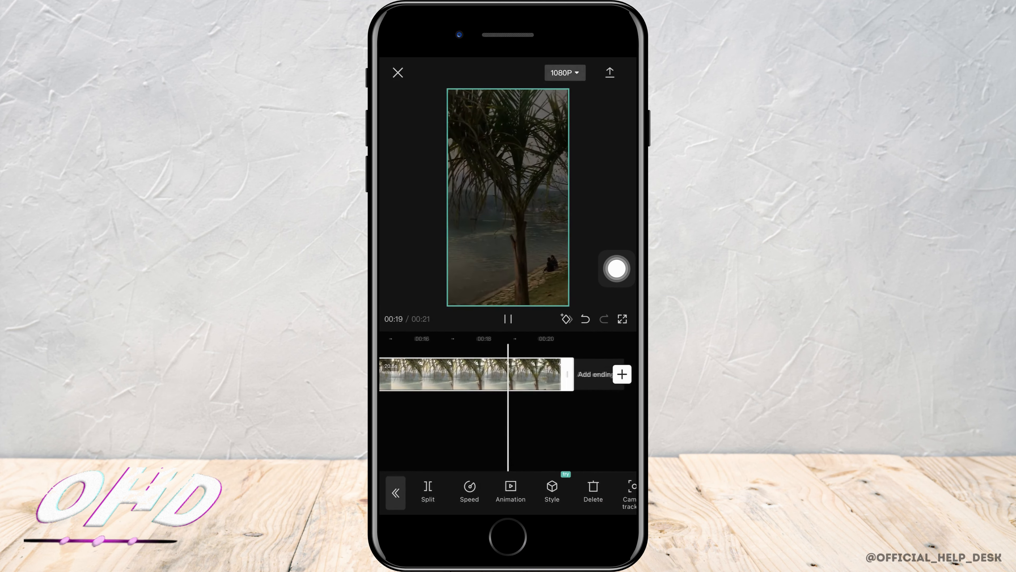
left_click(508, 318)
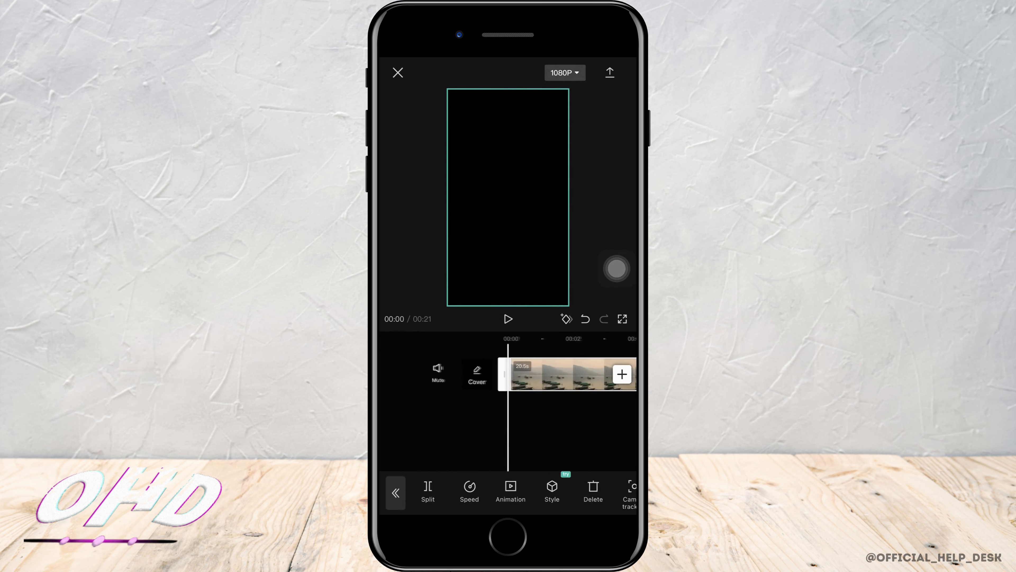